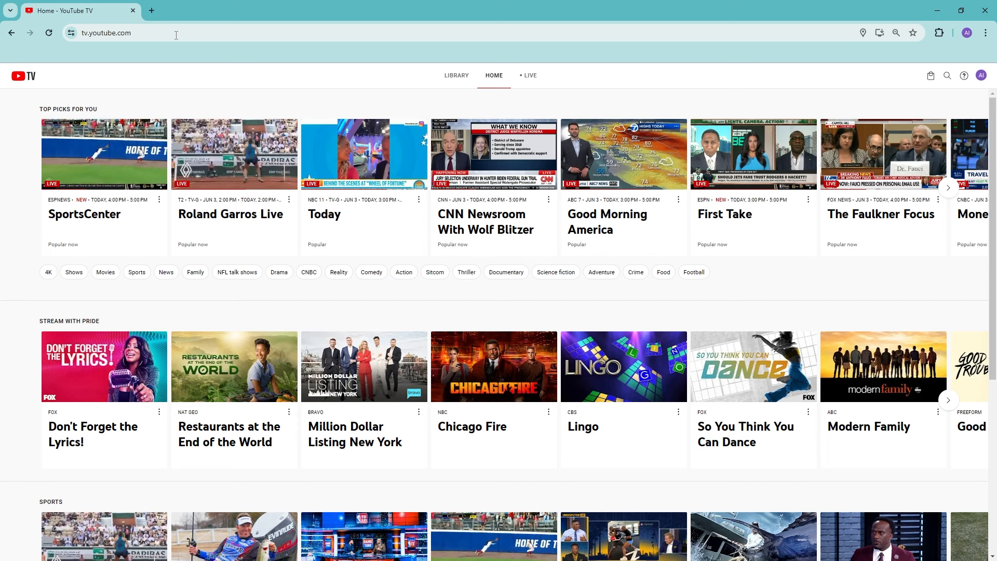
mouse_move(800, 327)
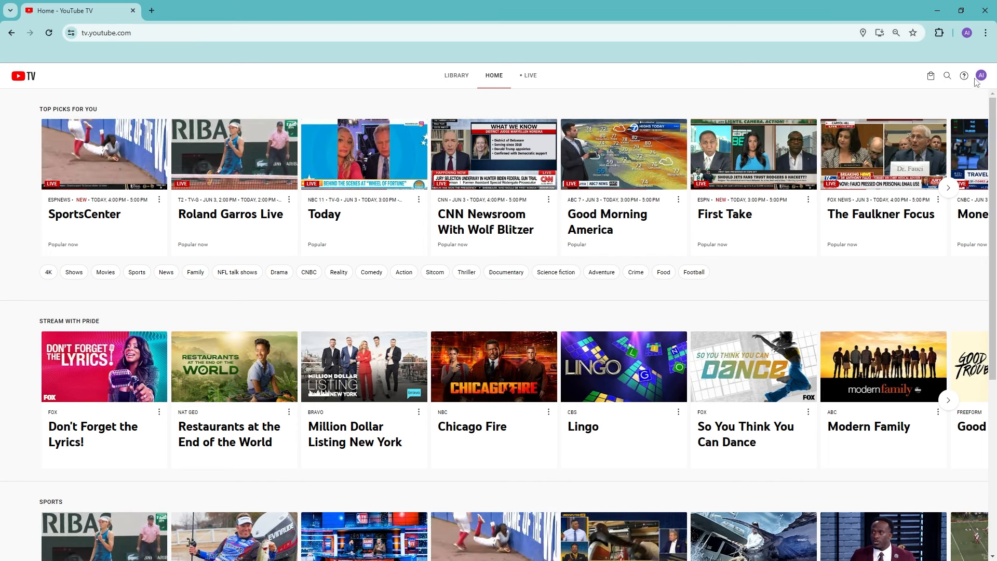
Step: Show the account menu for the signed-in YouTube TV profile
click(967, 74)
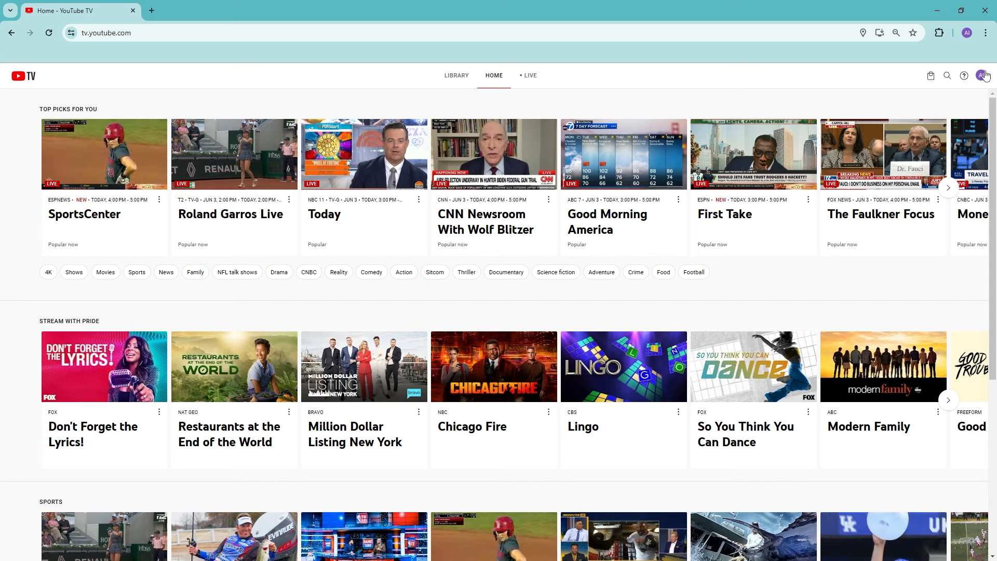
click(967, 76)
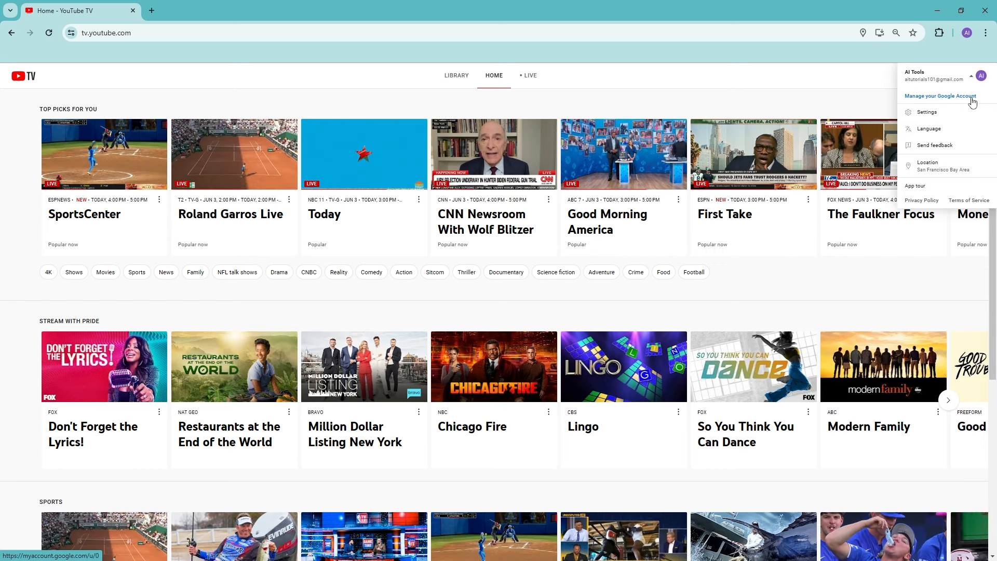
Step: Reach the Security page of the Google Account and its Your devices section
click(940, 96)
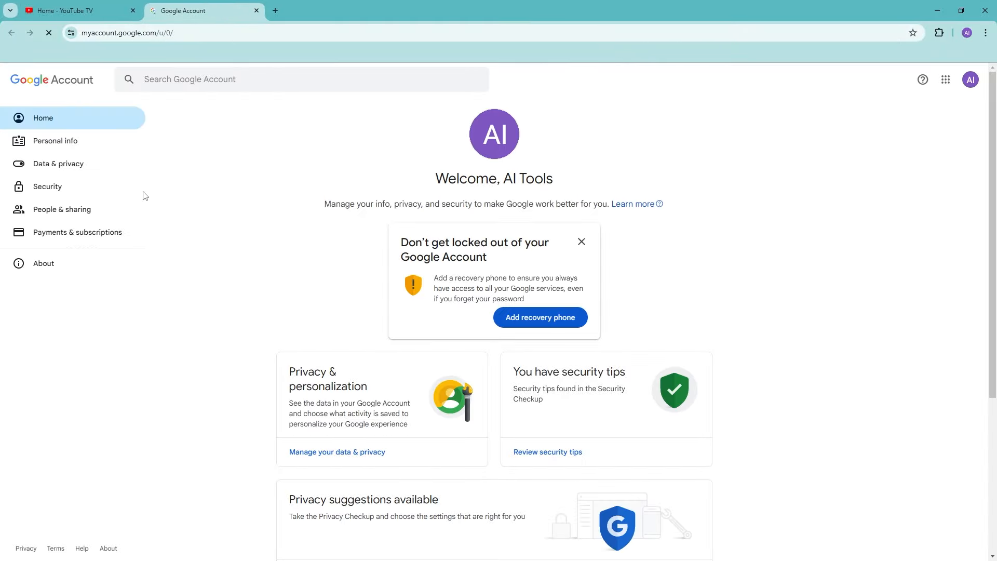
click(46, 186)
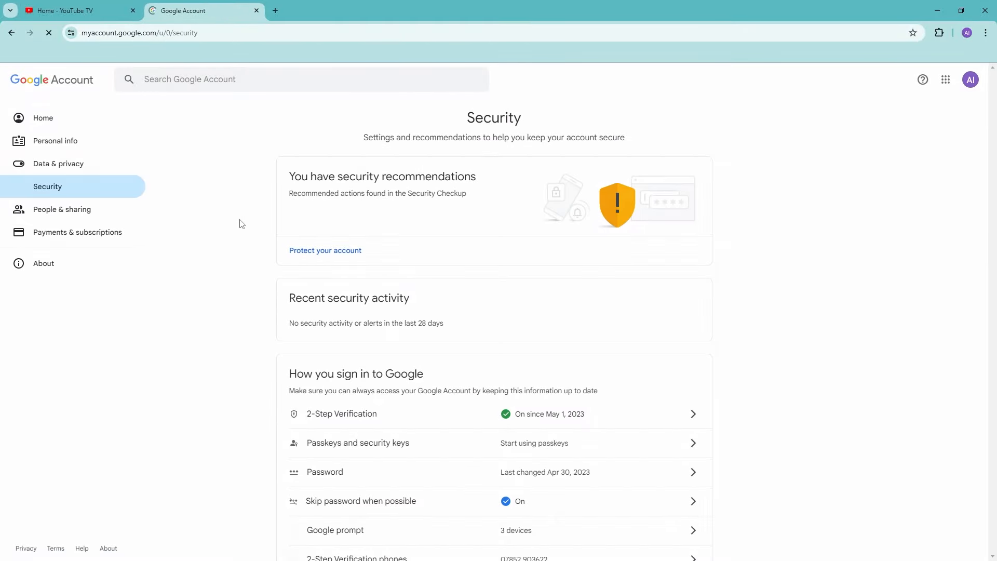
scroll(down, 3)
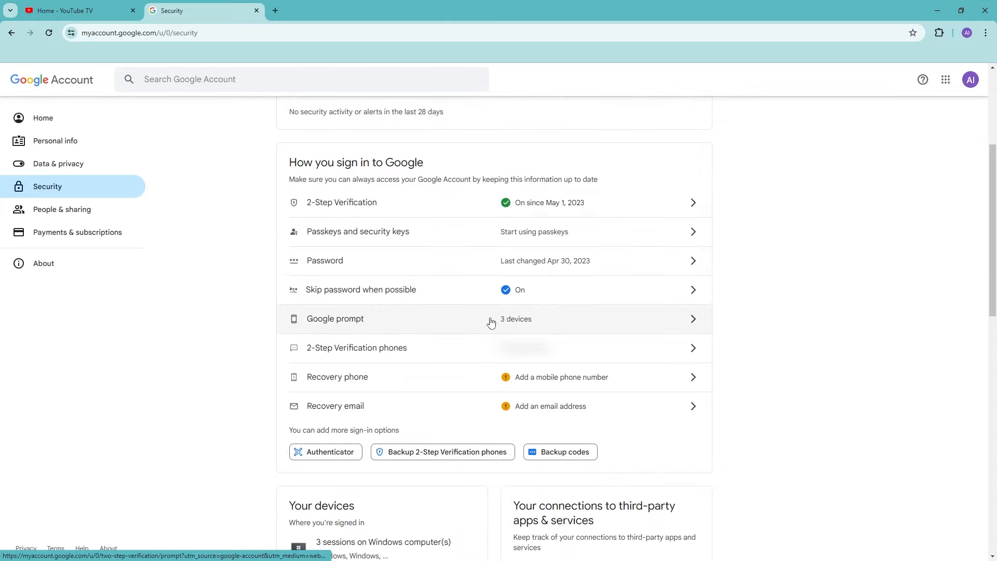
scroll(down, 3)
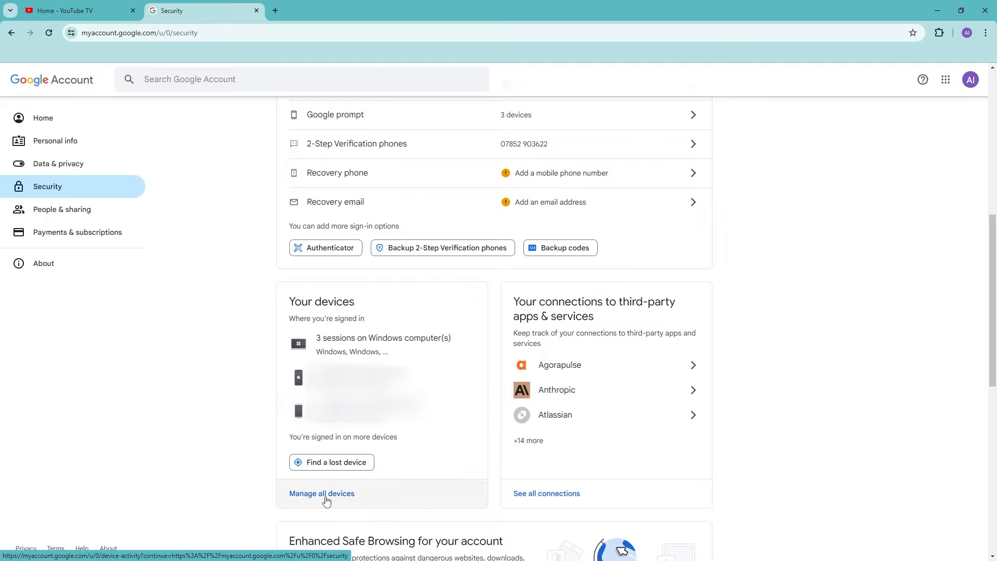
Step: View all devices and the details of the Windows session inactive since Feb 14
click(321, 492)
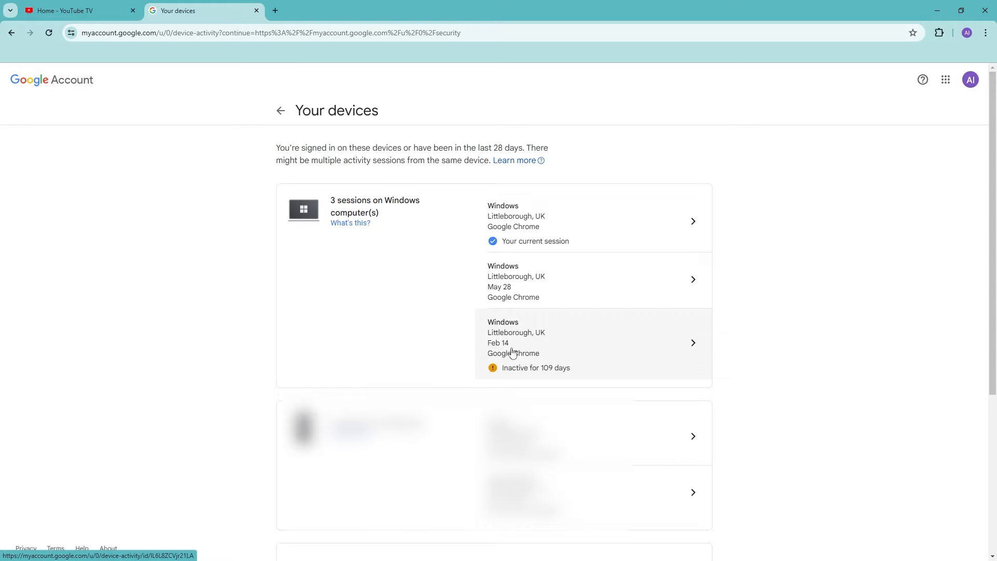
click(573, 343)
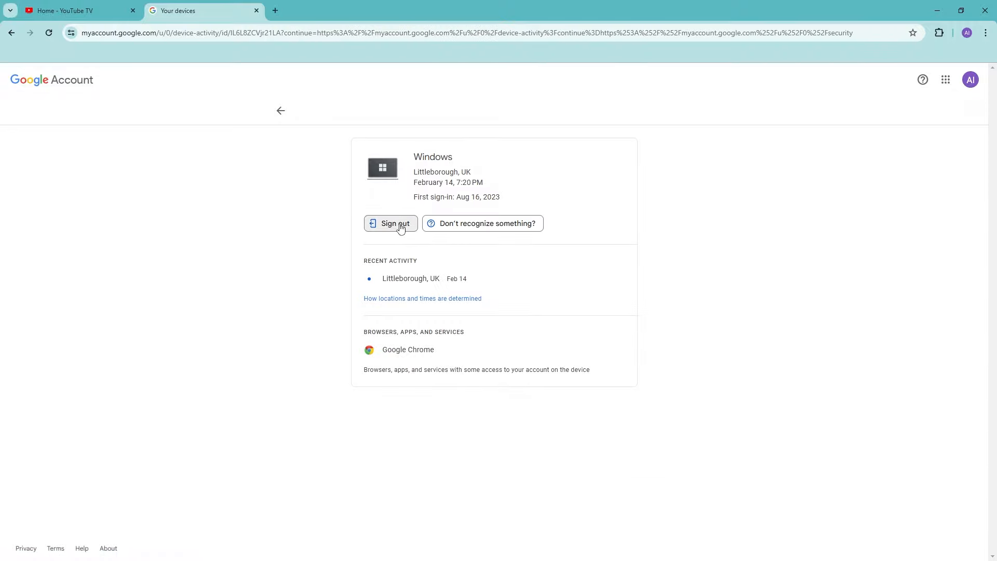
Step: Sign out of the old Windows session, confirming and acknowledging the Done notice
click(391, 223)
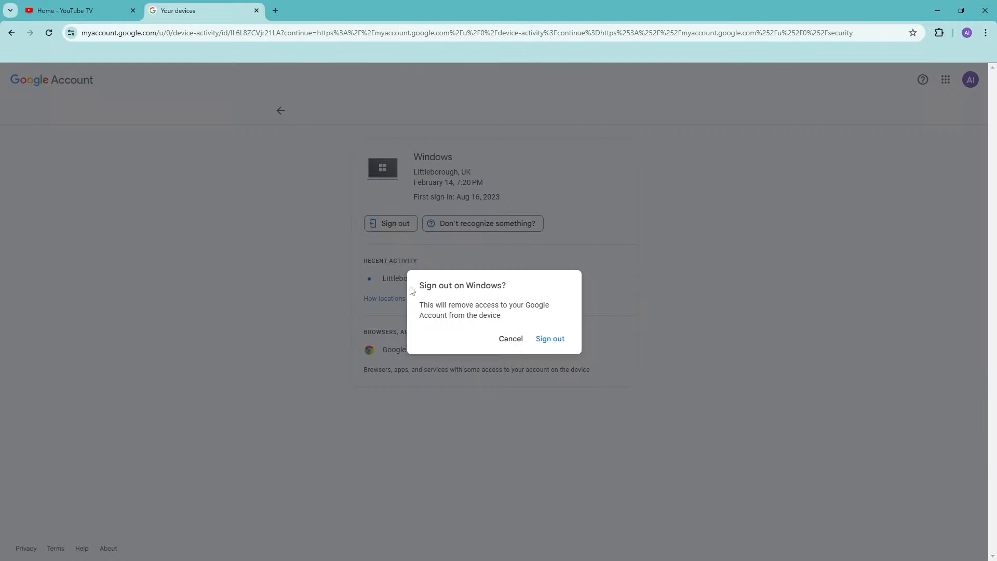
click(548, 339)
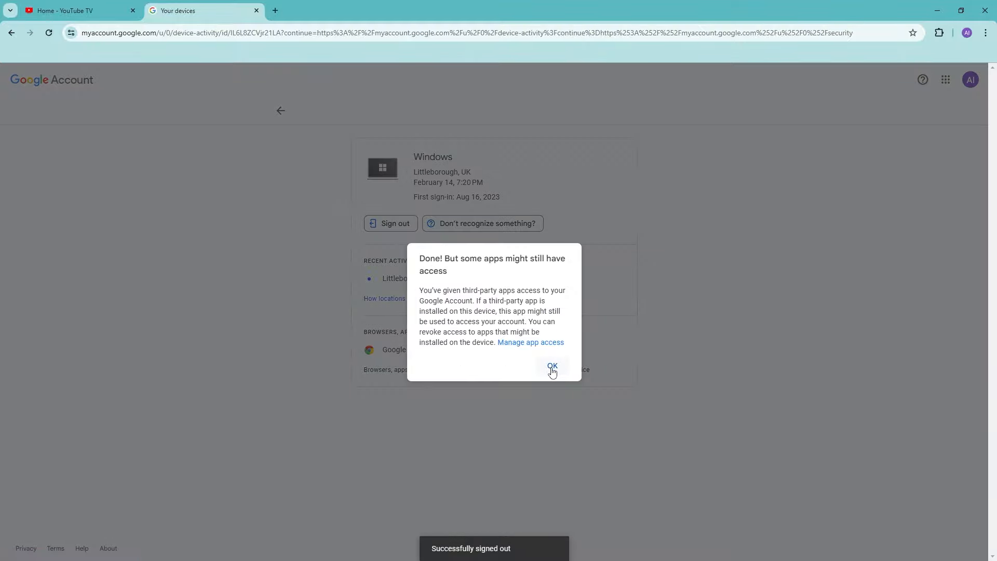
click(551, 365)
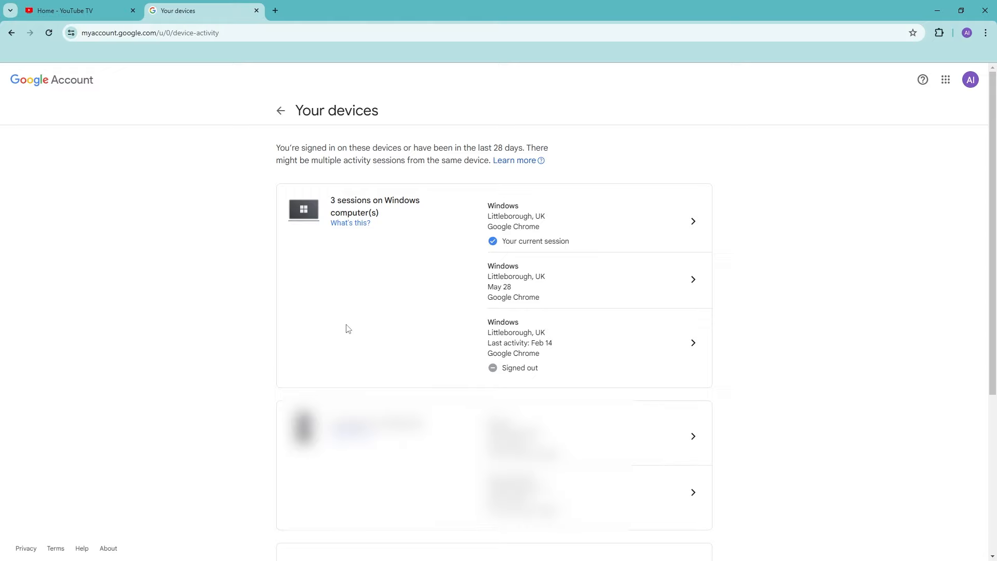
mouse_move(318, 332)
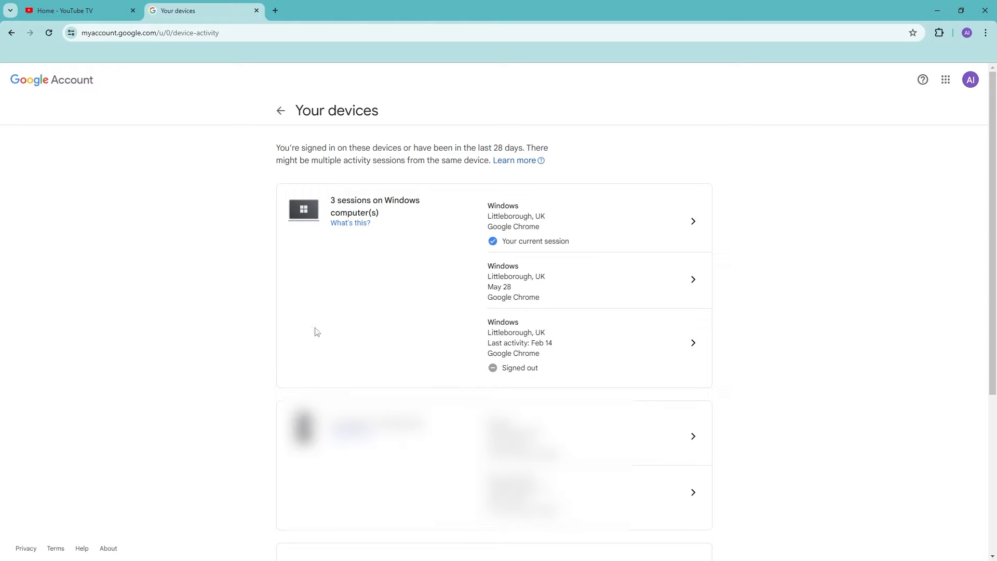